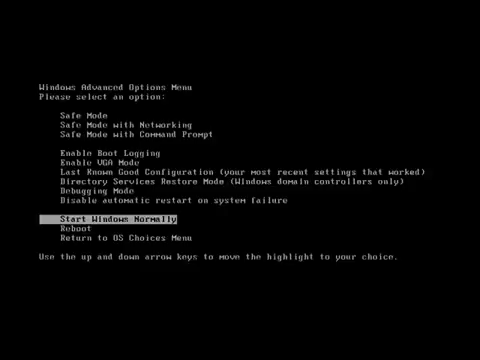
Choose Safe Mode with Command Prompt from the Windows Advanced Options Menu.
key("up")
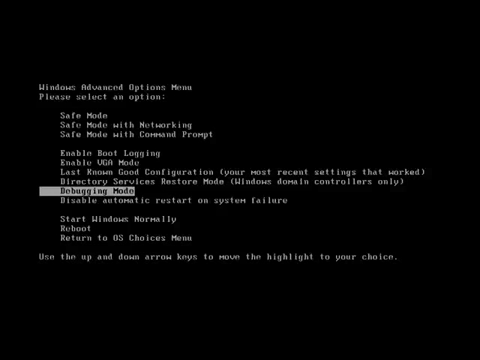
key("up")
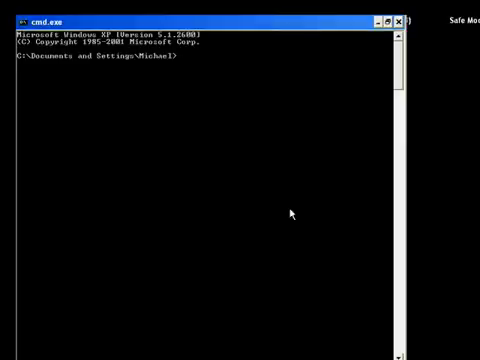
Change the working directory to C:\WINDOWS with cd.
type("cd")
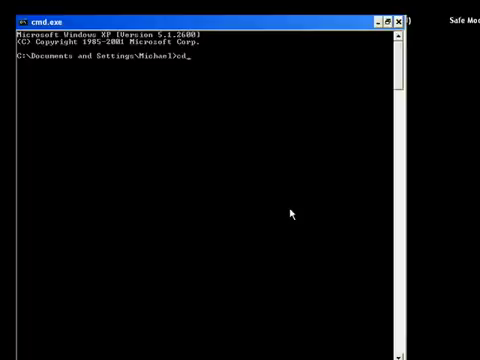
type("e:")
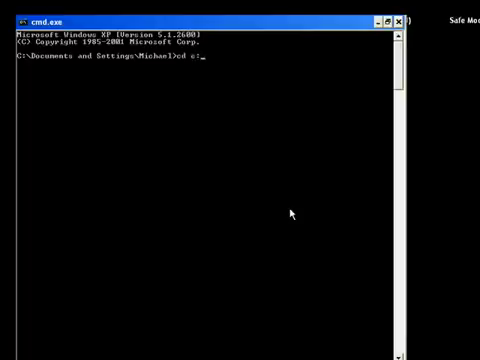
type("\\win")
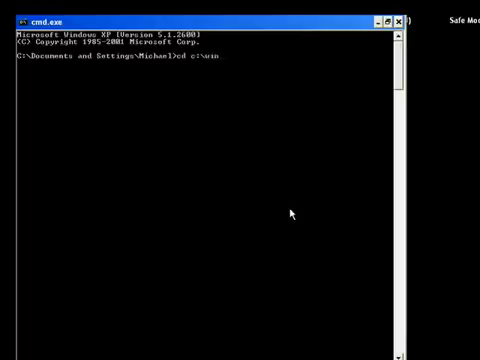
key("Return")
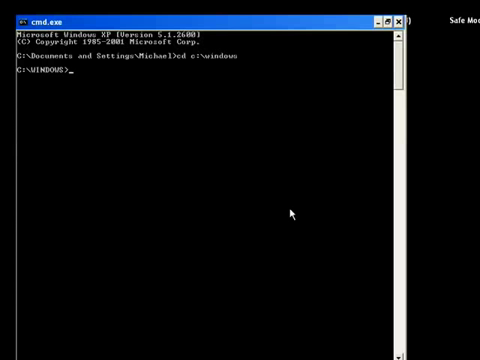
Run attrib -h -r -s on system.dat, which reports File not found.
type("attrib -")
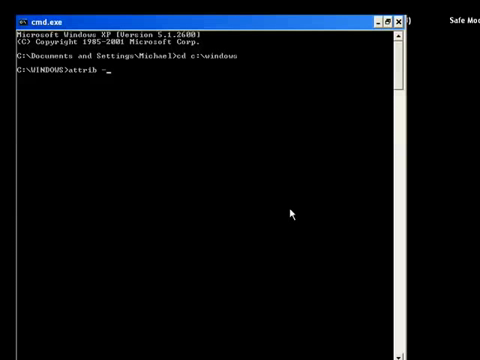
type("h")
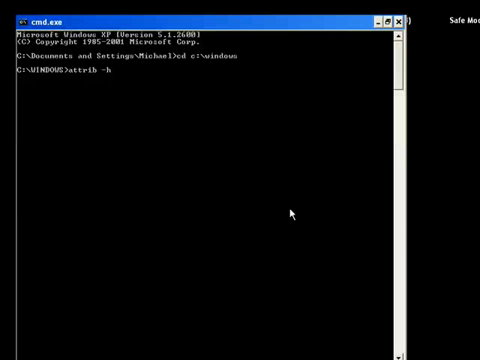
type("-")
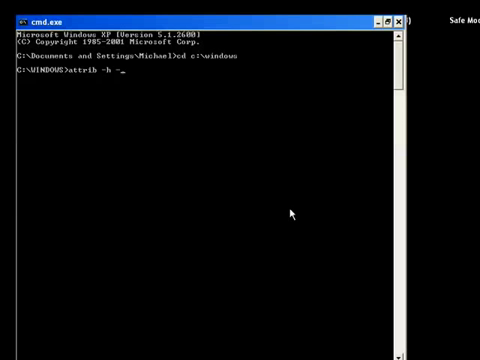
type("r")
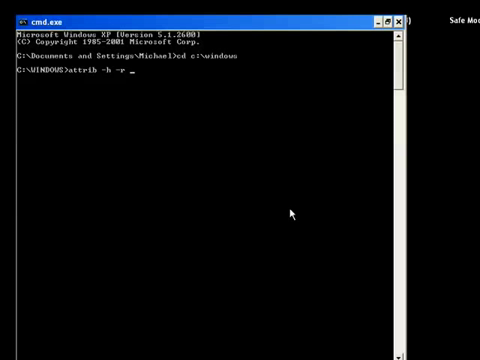
type("-s")
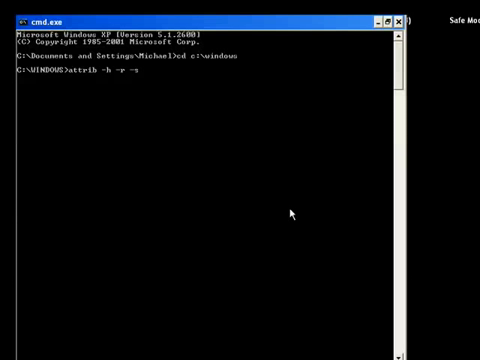
type("system")
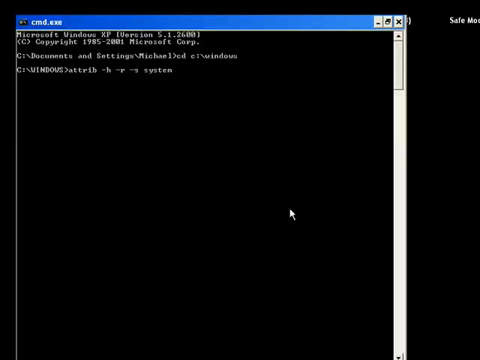
type(".dat")
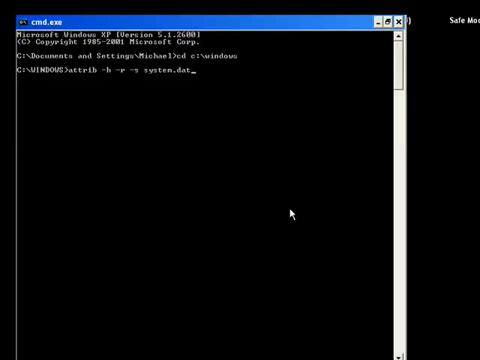
key("Return")
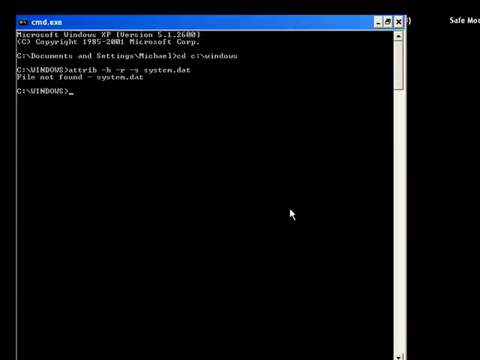
Enter attrib -h -r -s for user.dat.
type("attrib")
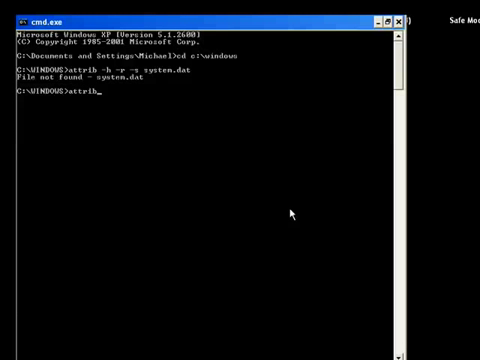
type("-")
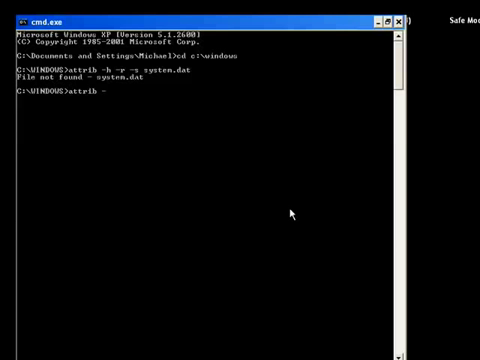
type("h -r")
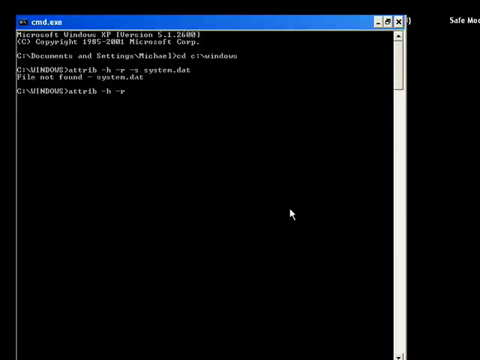
type("-s")
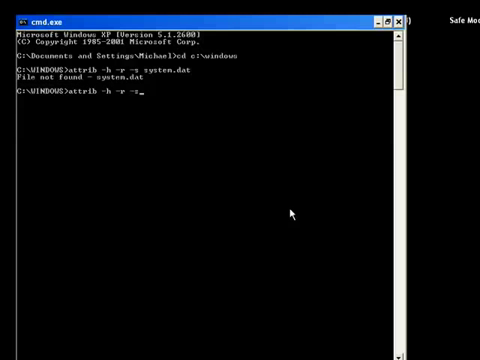
type("user.")
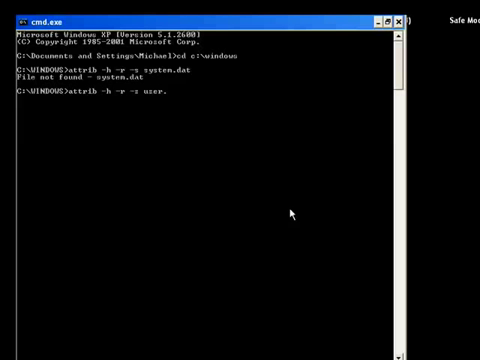
type("dat")
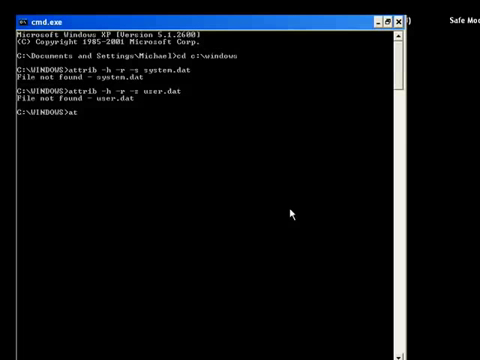
Run attrib -h -r -s on system.da0 and user.da0.
type("ttrib -")
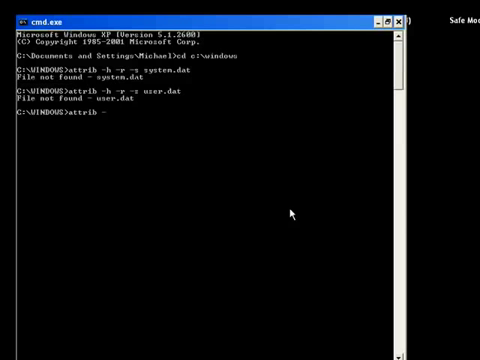
type("-h -r -s system")
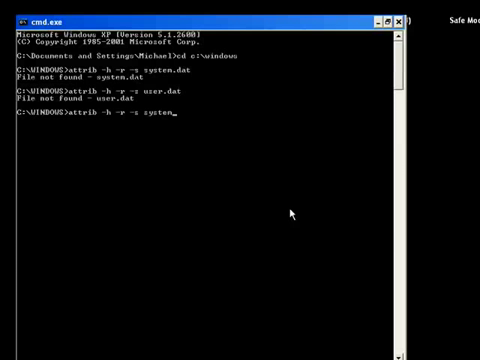
type(".da0")
type("attrib")
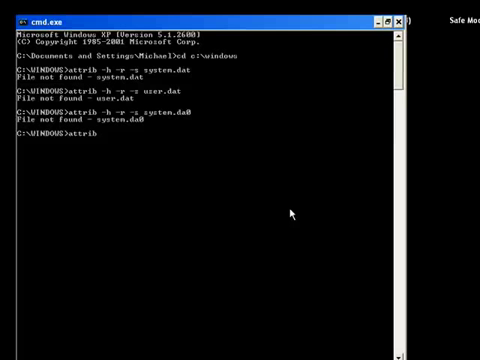
type("-h -")
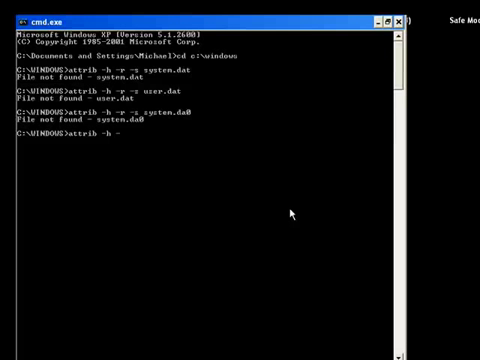
type("r -s")
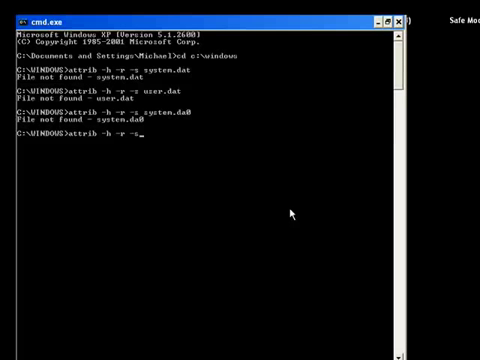
type("user")
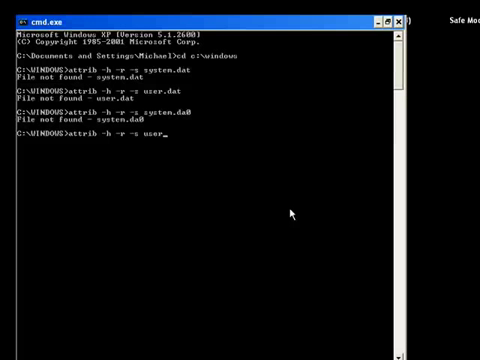
type(".da0")
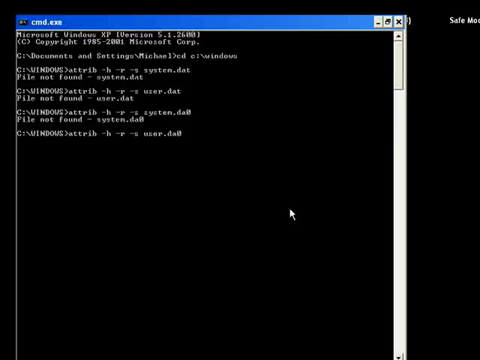
key("Return")
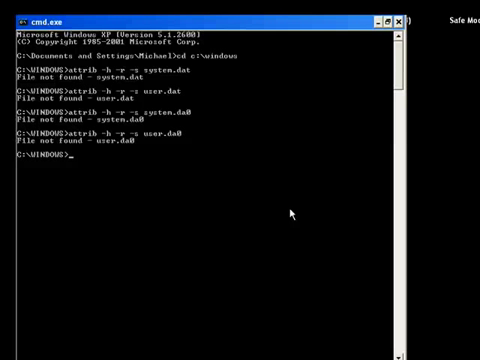
Copy user.da0 to user.dat and system.da0 to system.dat; both report file not found.
type("copy user.da0")
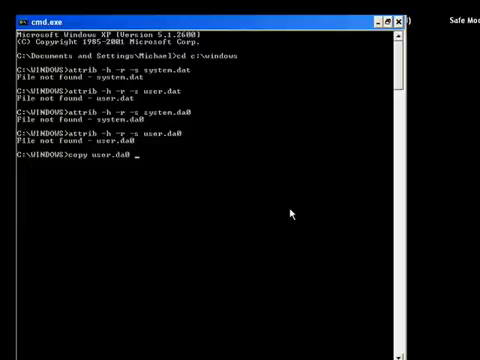
type("user.d")
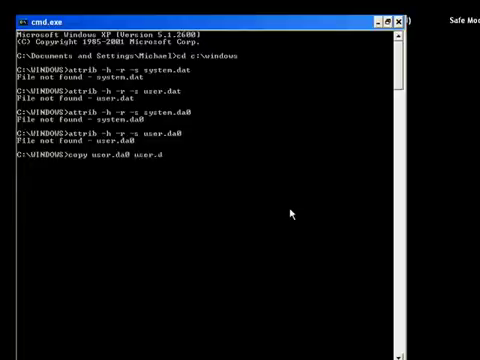
key("Return")
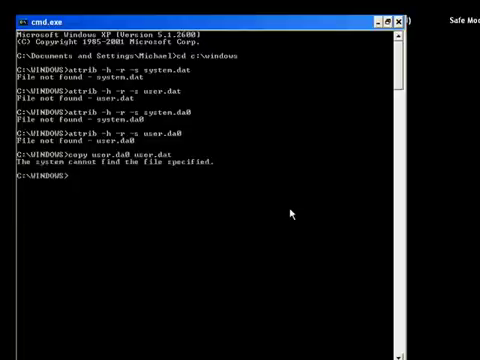
type("copy system.")
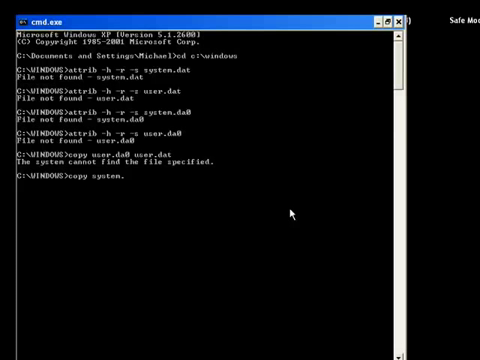
type("da0")
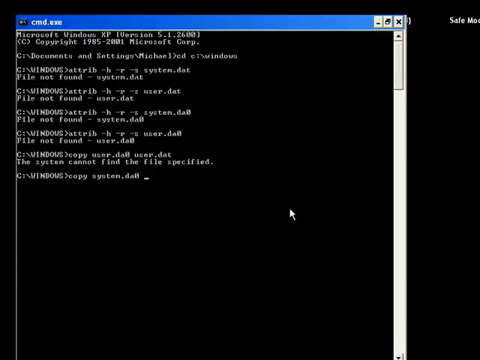
type("system")
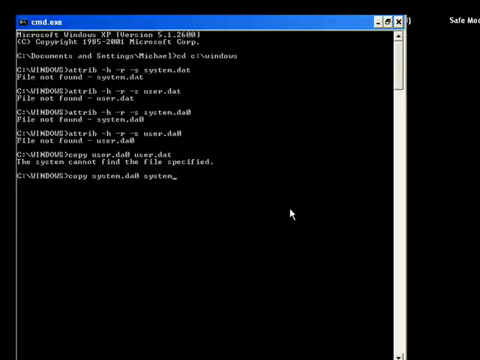
type("dat")
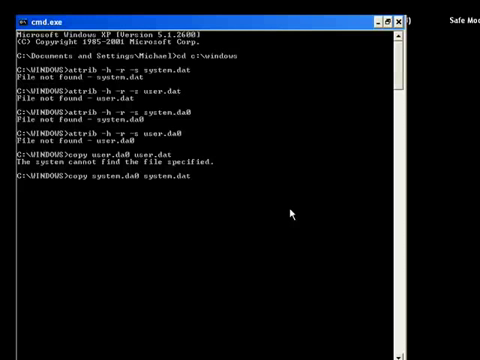
key("Return")
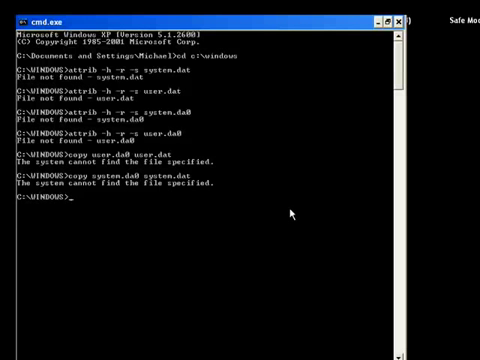